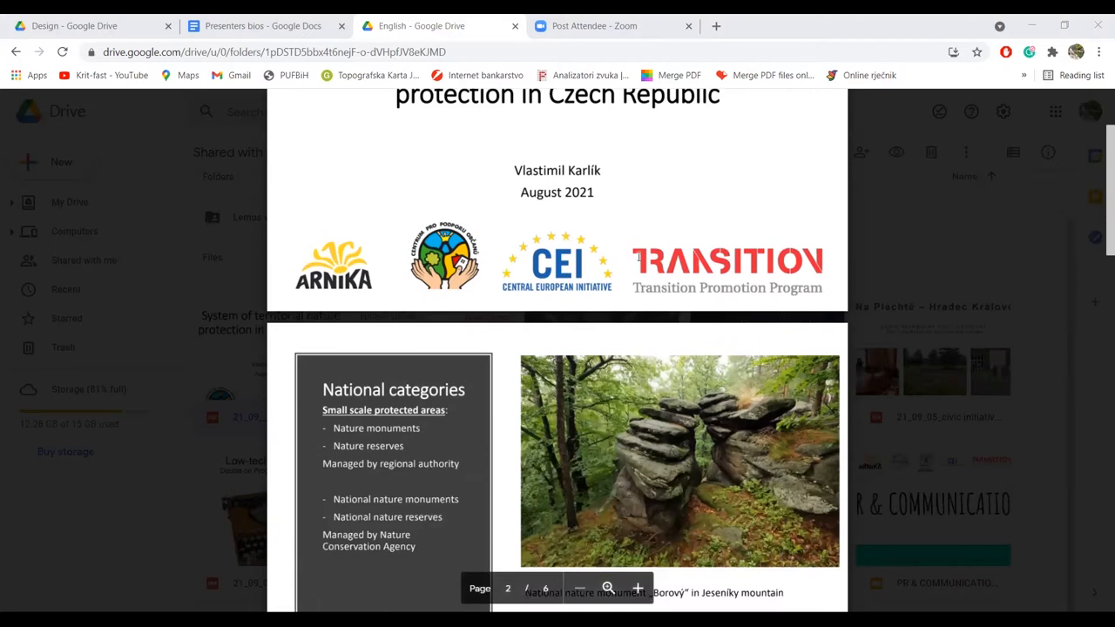
{"action": "scroll", "scroll_direction": "down", "scroll_amount": 3}
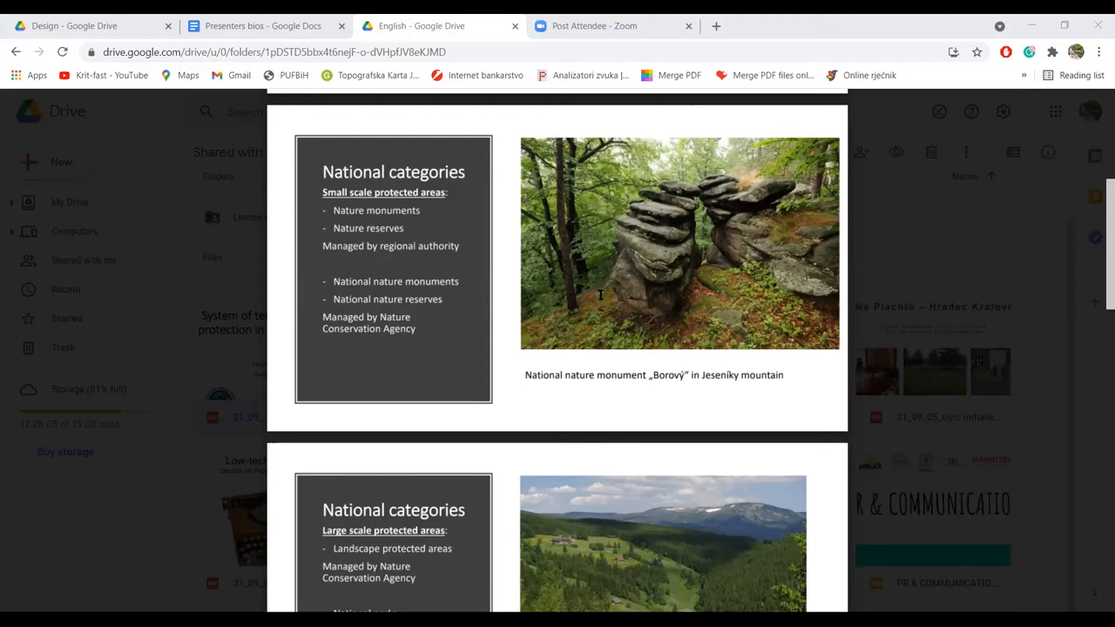
{"action": "mouse_move", "coordinate": [579, 295]}
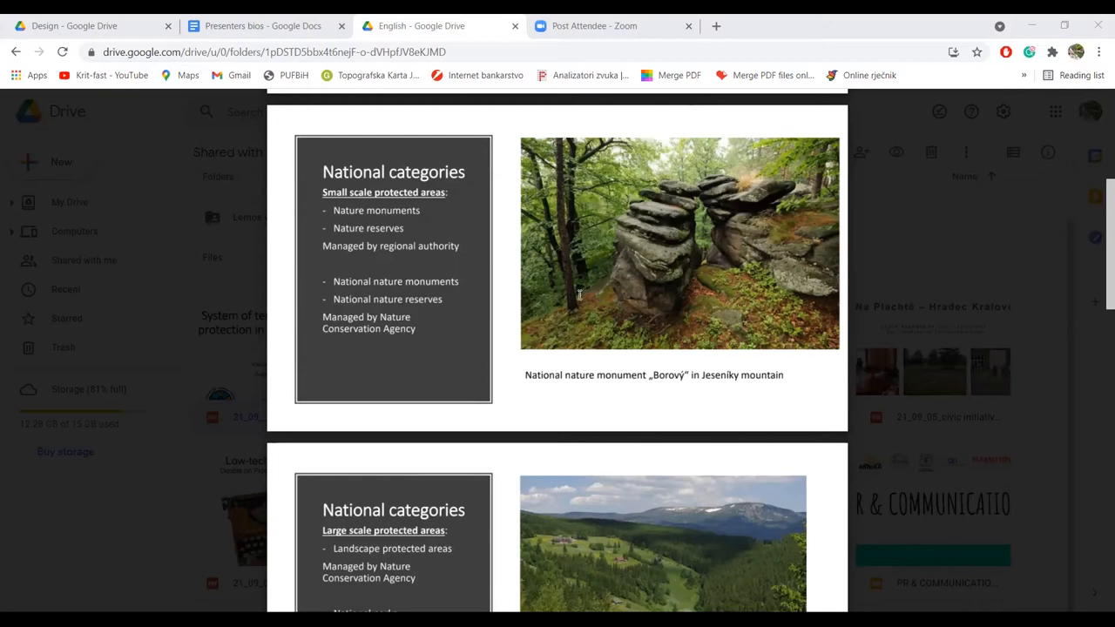
{"action": "scroll", "scroll_direction": "down", "scroll_amount": 3}
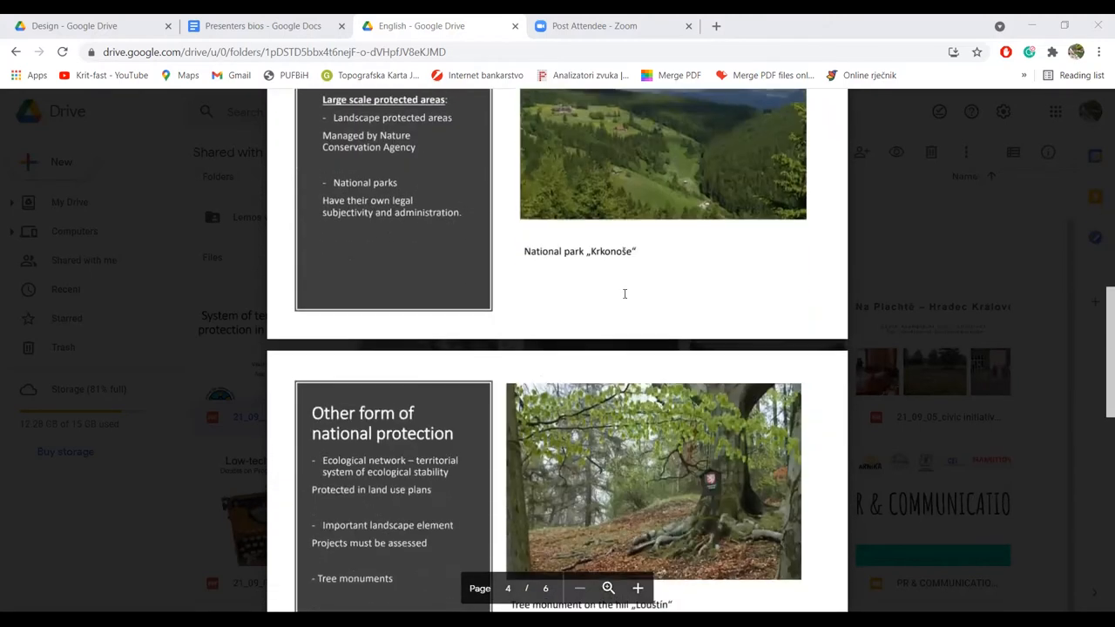
{"action": "scroll", "scroll_direction": "up", "scroll_amount": 3}
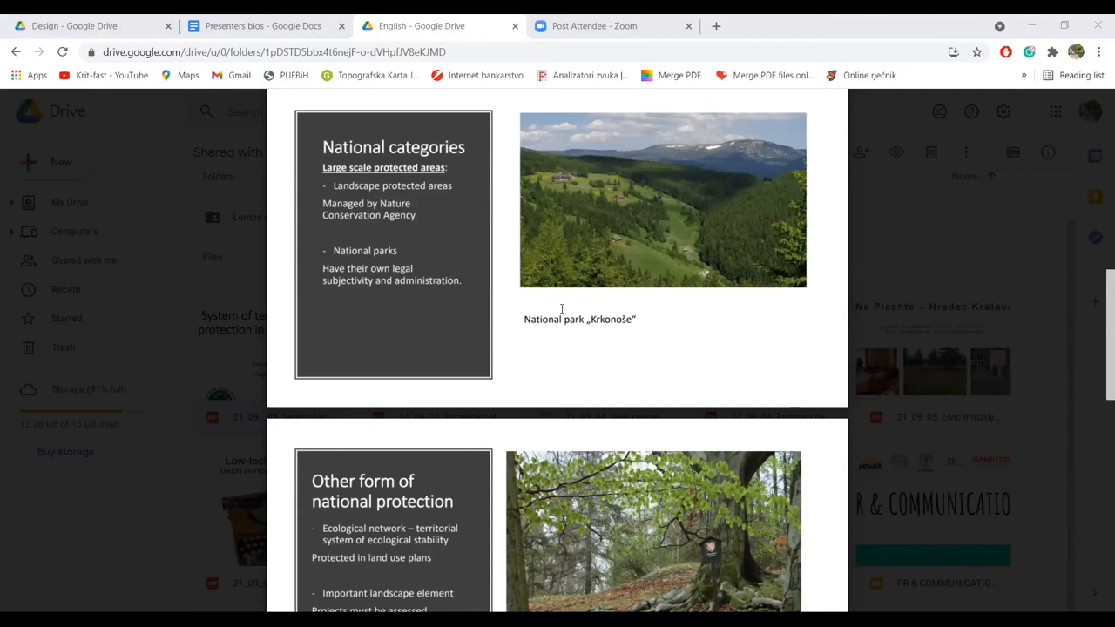
{"action": "mouse_move", "coordinate": [608, 330]}
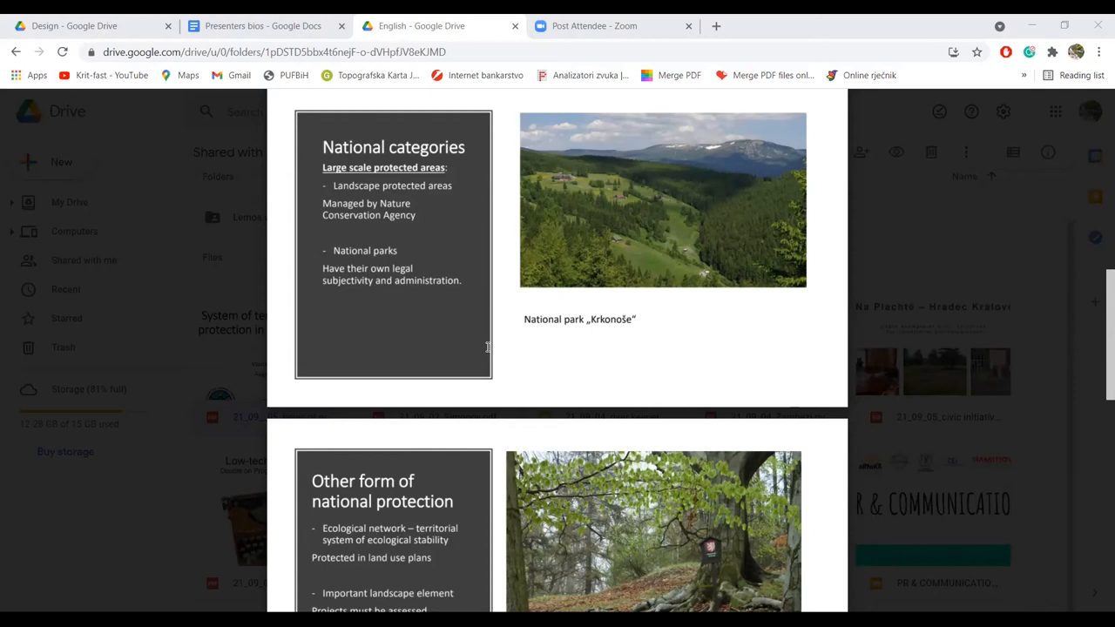
{"action": "scroll", "scroll_direction": "down", "scroll_amount": 3}
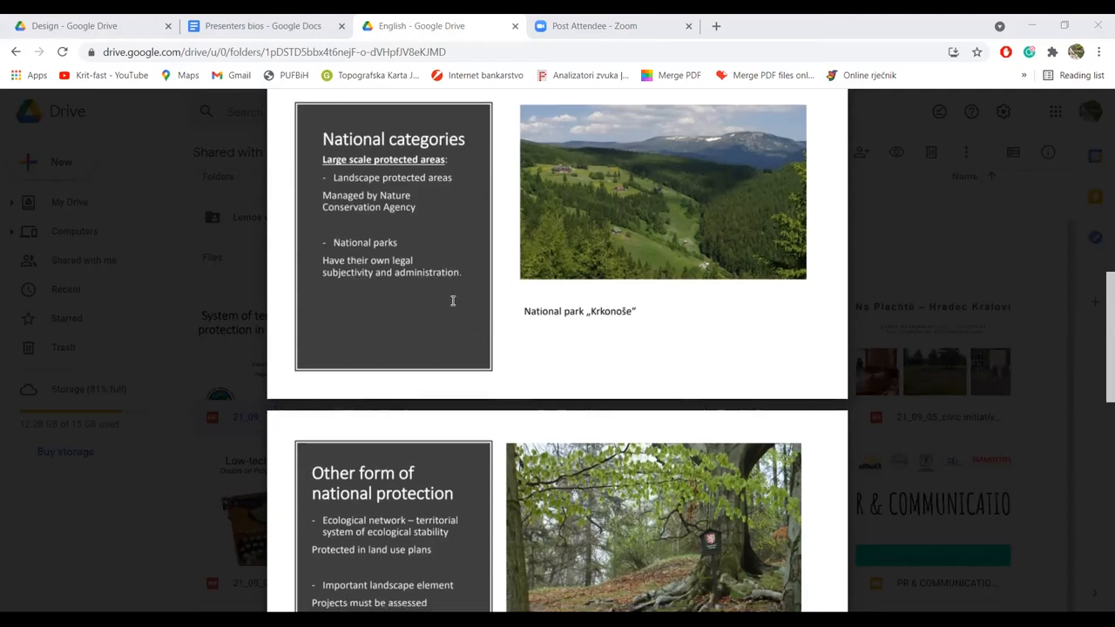
{"action": "scroll", "scroll_direction": "down", "scroll_amount": 3}
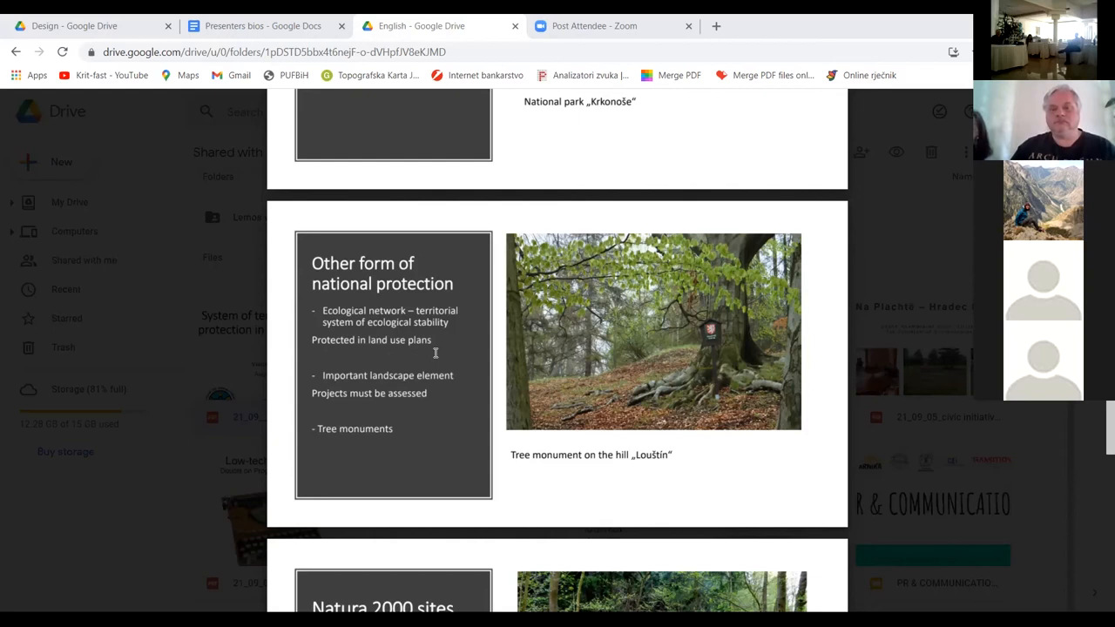
{"action": "mouse_move", "coordinate": [454, 349]}
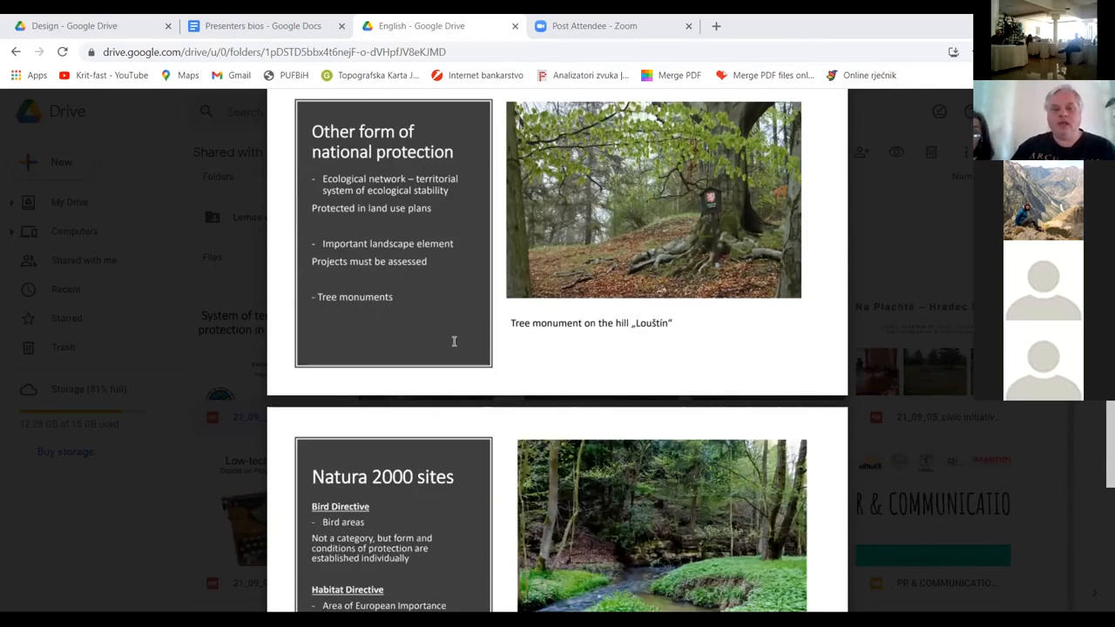
{"action": "scroll", "scroll_direction": "down", "scroll_amount": 3}
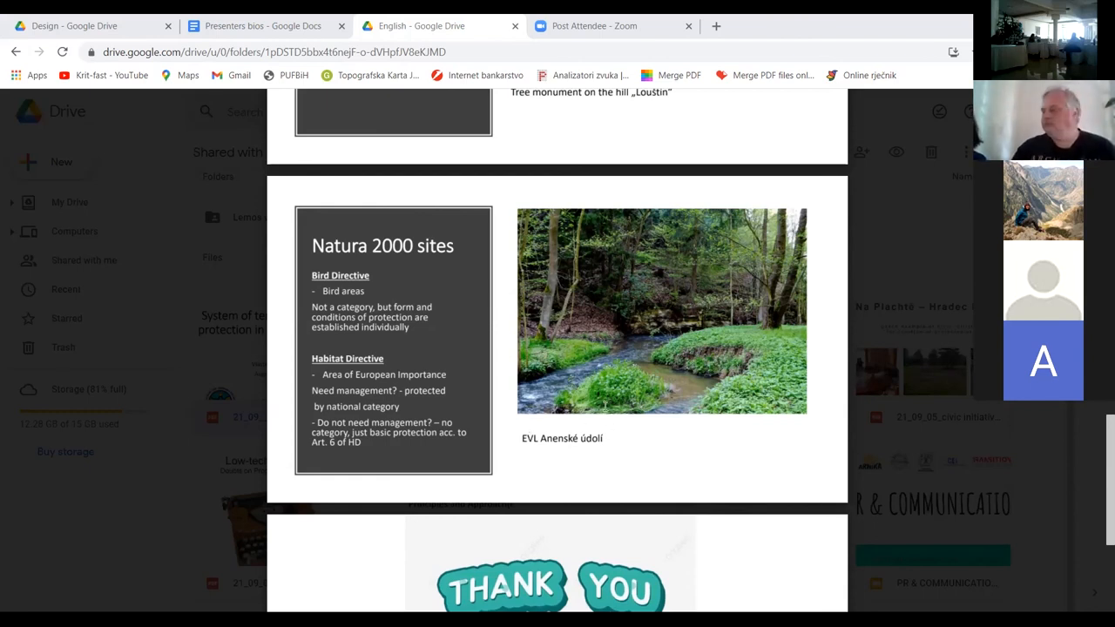
{"action": "scroll", "scroll_direction": "down", "scroll_amount": 3}
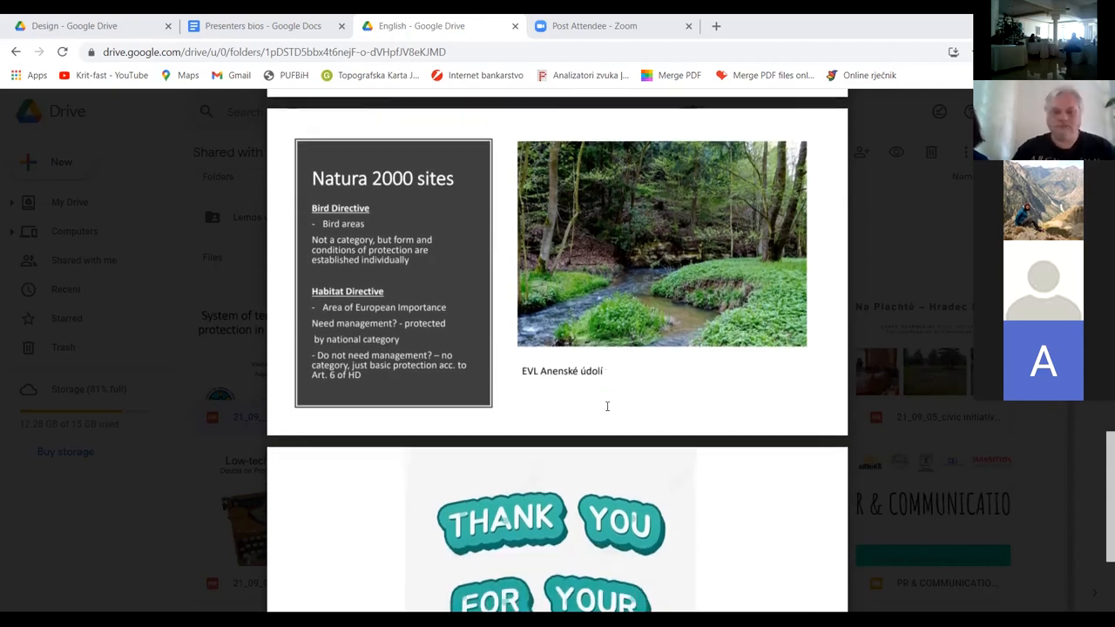